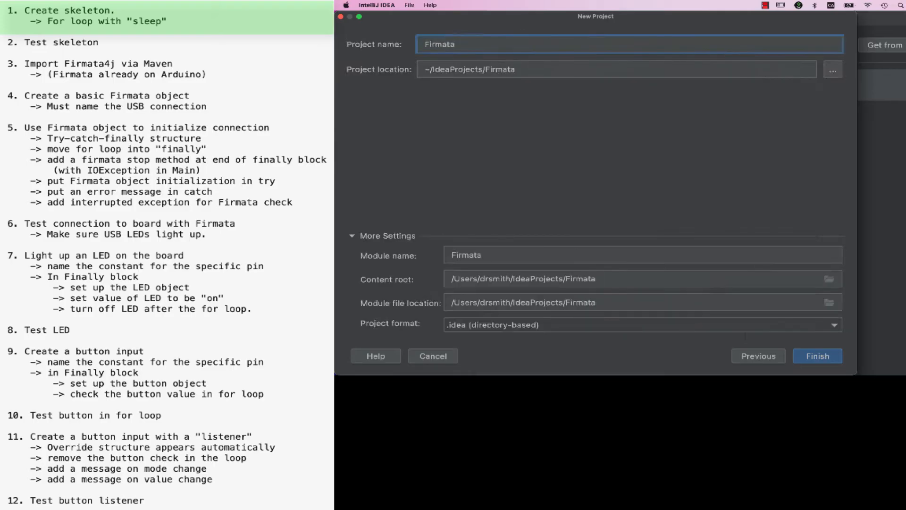
Step: Write a 10-pass loop sleeping 500 ms in try/catch, with a Starting... print
{"action": "right_click", "coordinate": [429, 95]}
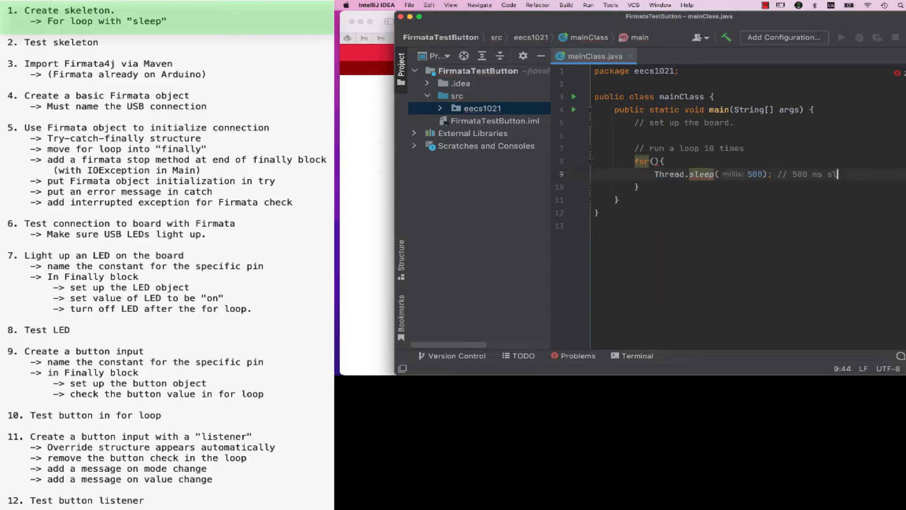
{"action": "type", "text": "int i = 0; i < 10 ; i++"}
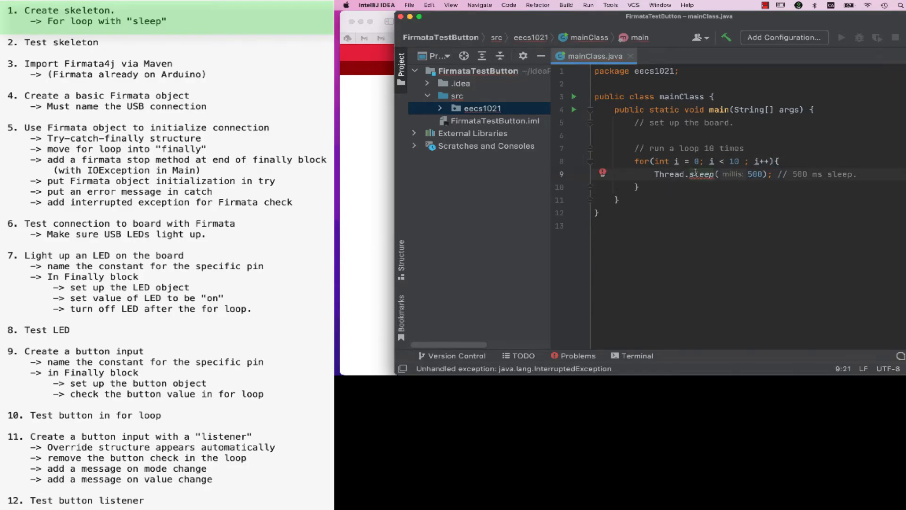
{"action": "left_click", "coordinate": [603, 173]}
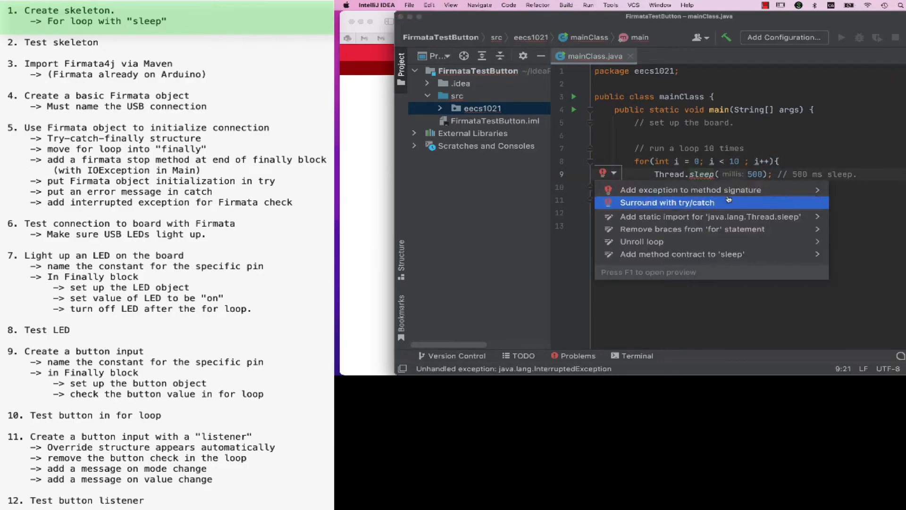
{"action": "left_click", "coordinate": [666, 202]}
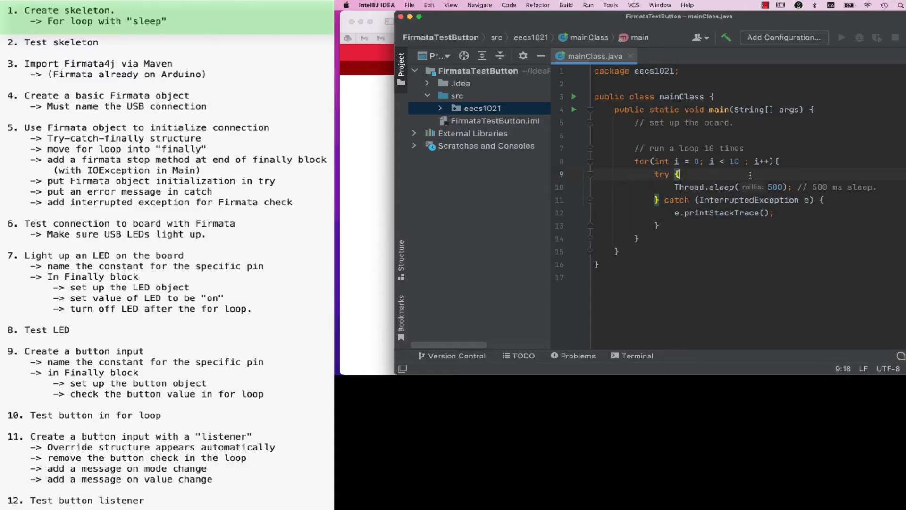
{"action": "type", "text": "// start"}
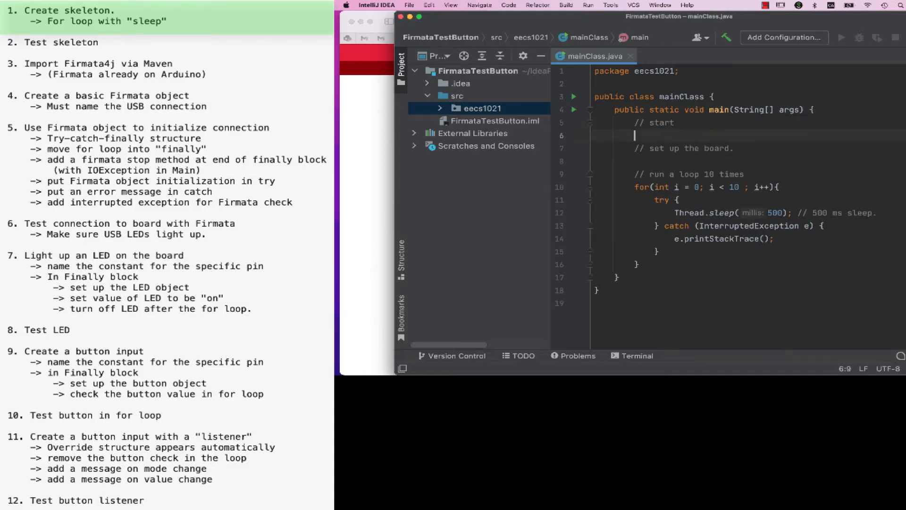
{"action": "type", "text": "System.out.println(\"Starting...\");"}
{"action": "type", "text": "System.out.println(\"end.\");"}
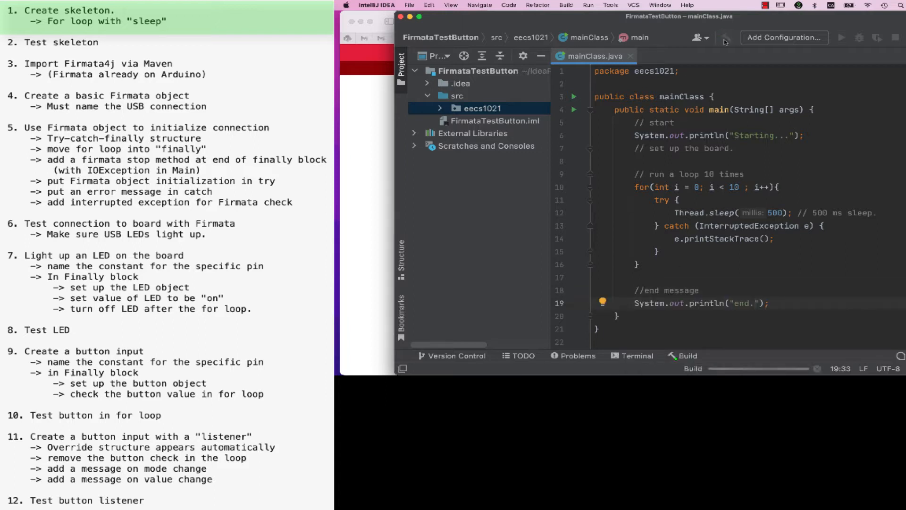
Step: Run the skeleton, then download the slf4j-jcl 1.7.3 library from Maven
{"action": "left_click", "coordinate": [842, 38]}
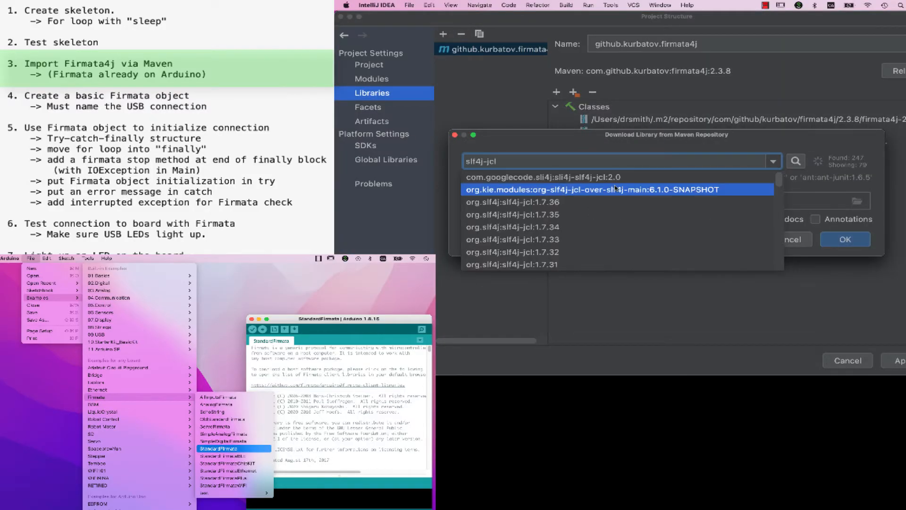
{"action": "left_click", "coordinate": [512, 215]}
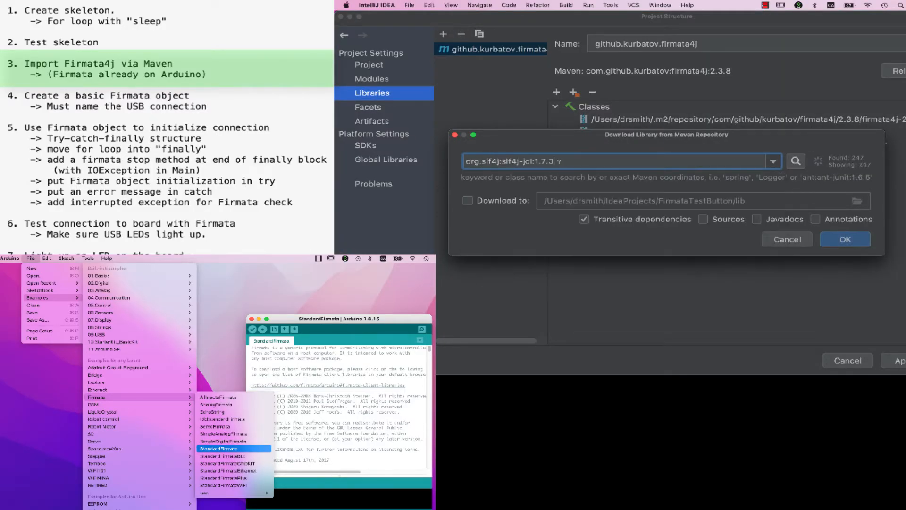
{"action": "double_click", "coordinate": [543, 162]}
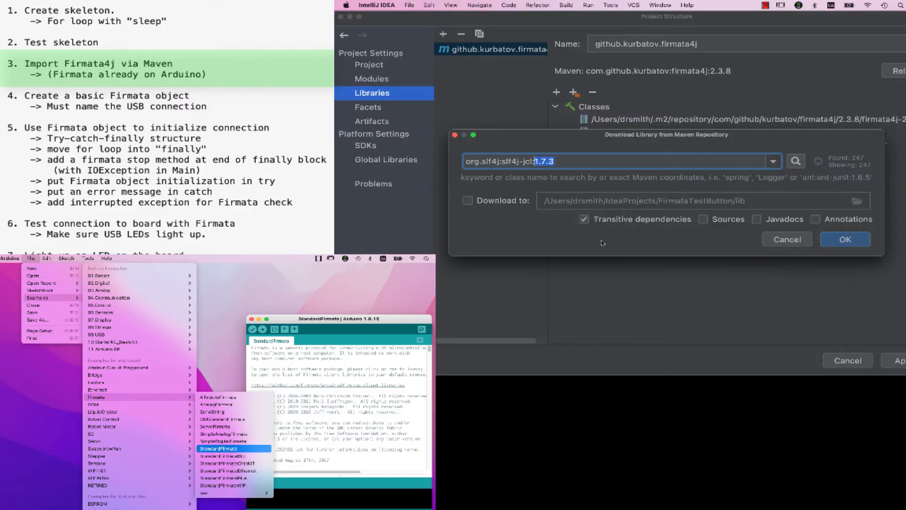
{"action": "left_click", "coordinate": [844, 239]}
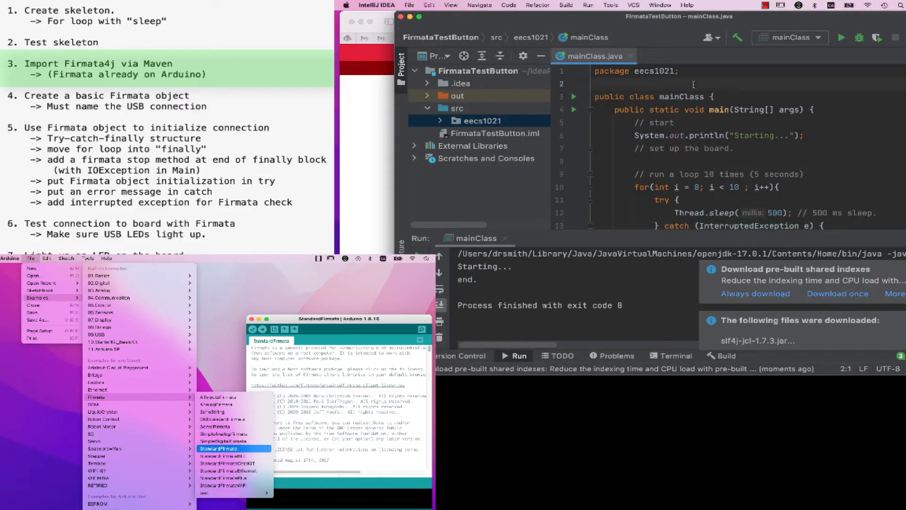
Step: Import firmata4j and java.io, declare myArduinoBoard as FirmataDevice(USBPORT), and begin a constants section
{"action": "type", "text": "import org.firmata4j.*;"}
{"action": "type", "text": "import org.firmata4j.firmata.FirmataDevice;"}
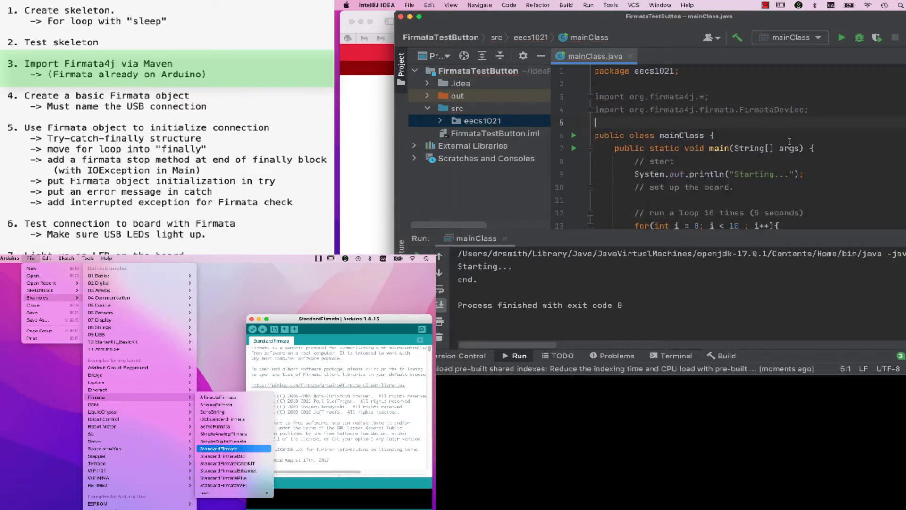
{"action": "type", "text": "import java.io.IOException;"}
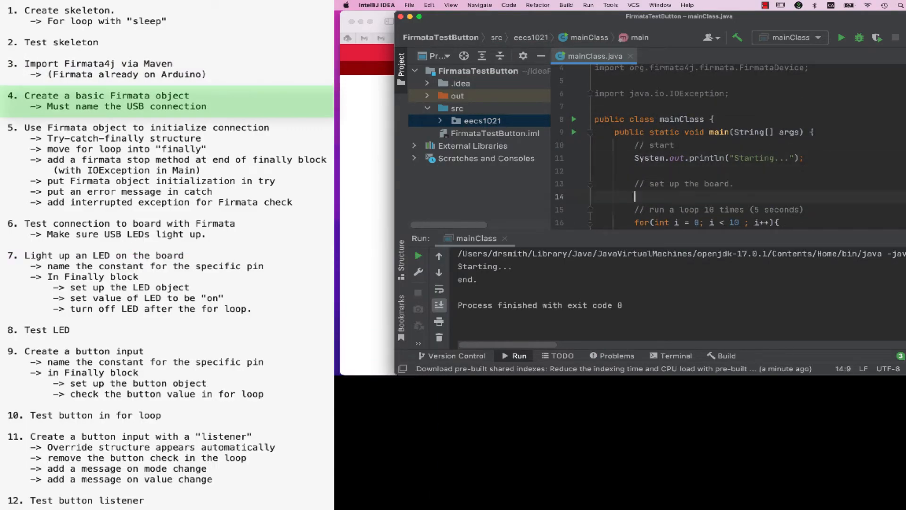
{"action": "type", "text": "myArduinoBoard ="}
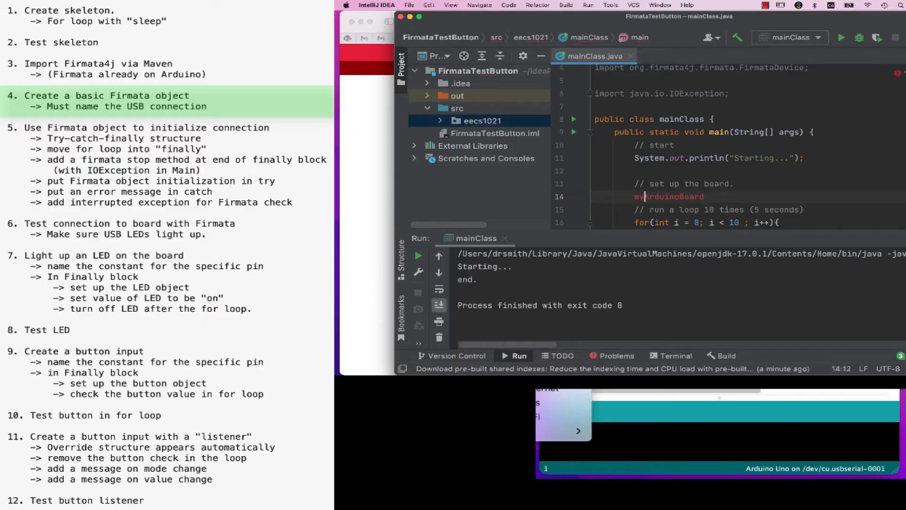
{"action": "type", "text": "IODevice m"}
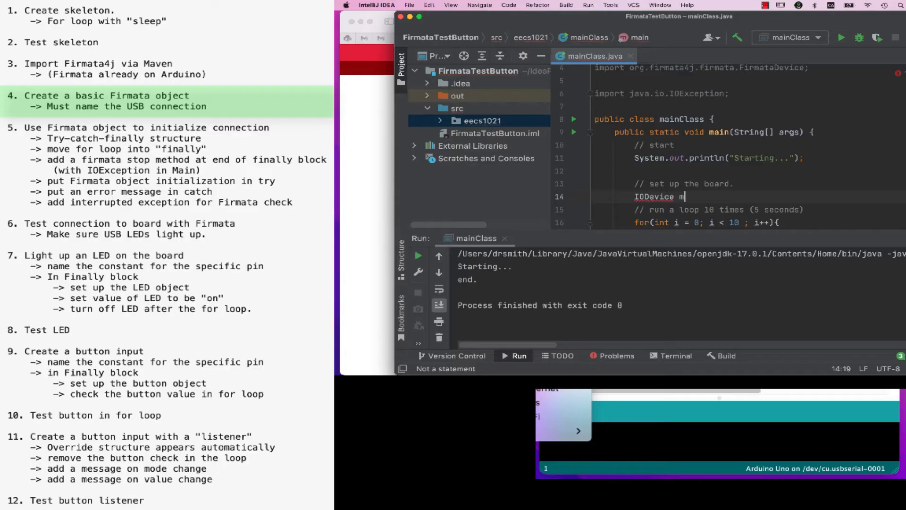
{"action": "type", "text": "yArduinoBoard = new"}
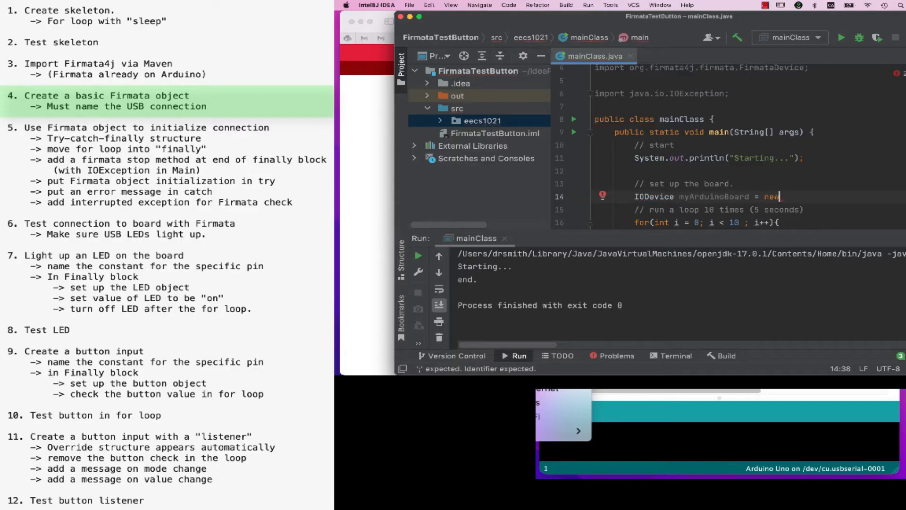
{"action": "type", "text": "FirmataDevice(USBPORT)"}
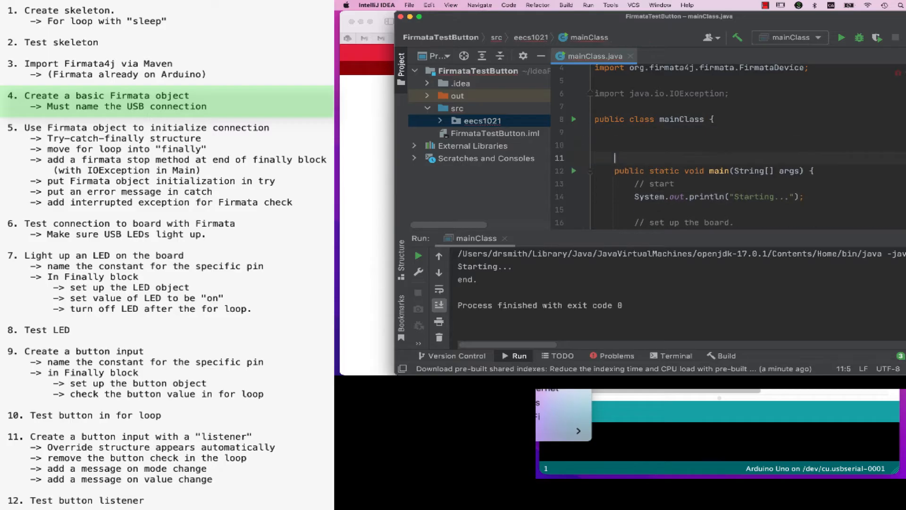
{"action": "type", "text": "// Define the constants"}
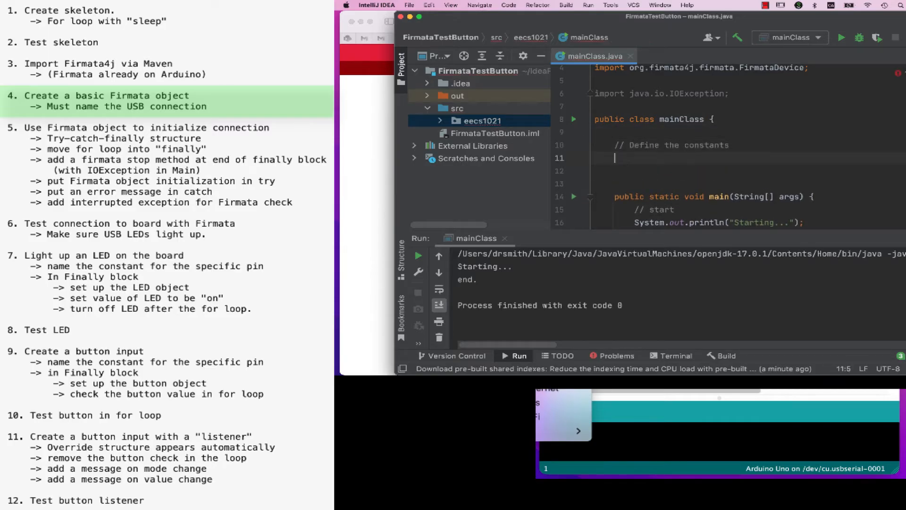
{"action": "type", "text": "static final Str"}
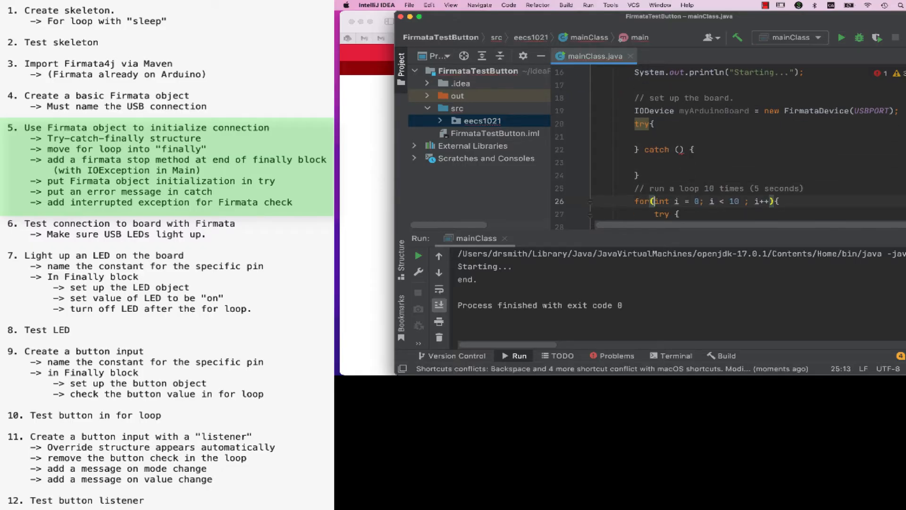
Step: Add a finally with myArduinoBoard.stop(), start the board in try, print an error in catch
{"action": "type", "text": "finall"}
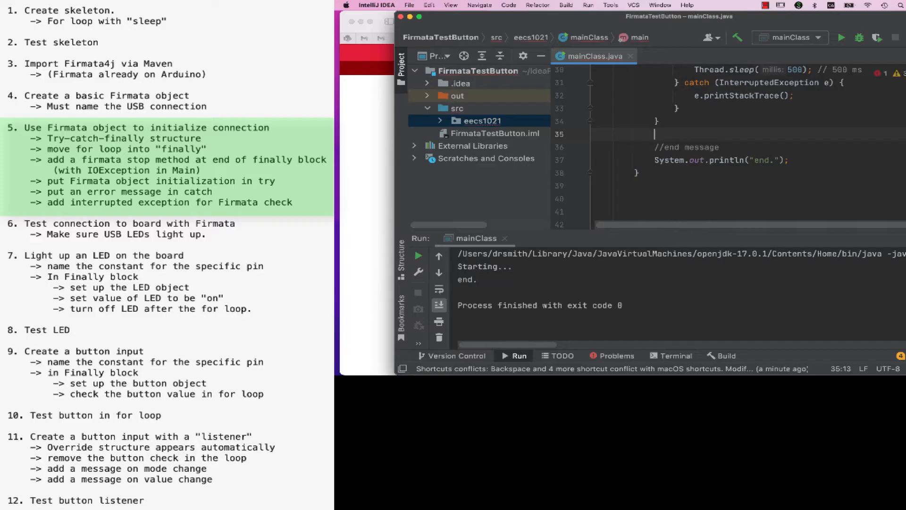
{"action": "type", "text": "myArduinoBoard.stop();"}
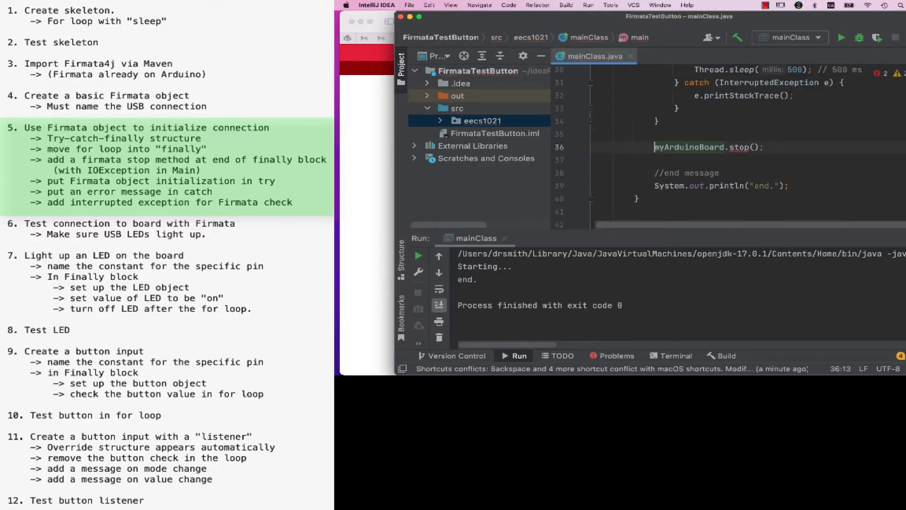
{"action": "left_click", "coordinate": [605, 180]}
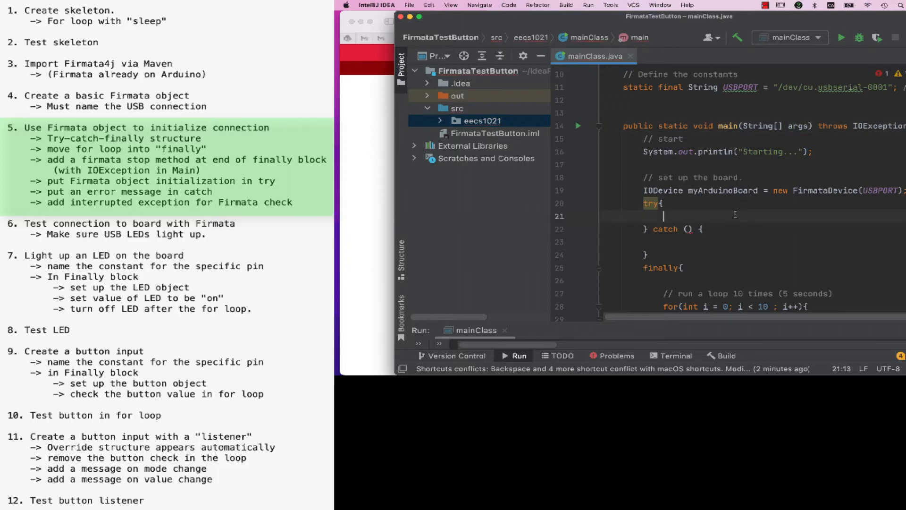
{"action": "type", "text": "myArduinoBoard.start();"}
{"action": "type", "text": "myArduinoBoard.ensureInitializationIsDone();"}
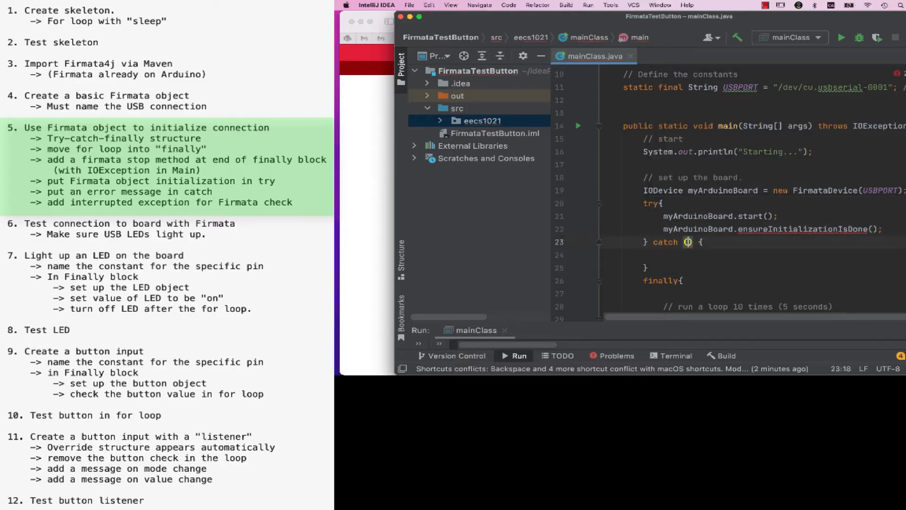
{"action": "type", "text": "IOException ioException"}
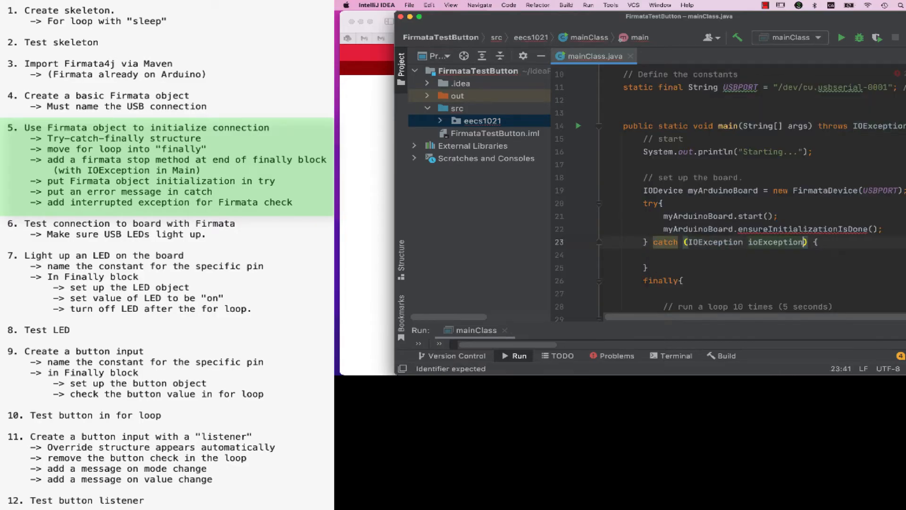
{"action": "type", "text": "System.out.println()"}
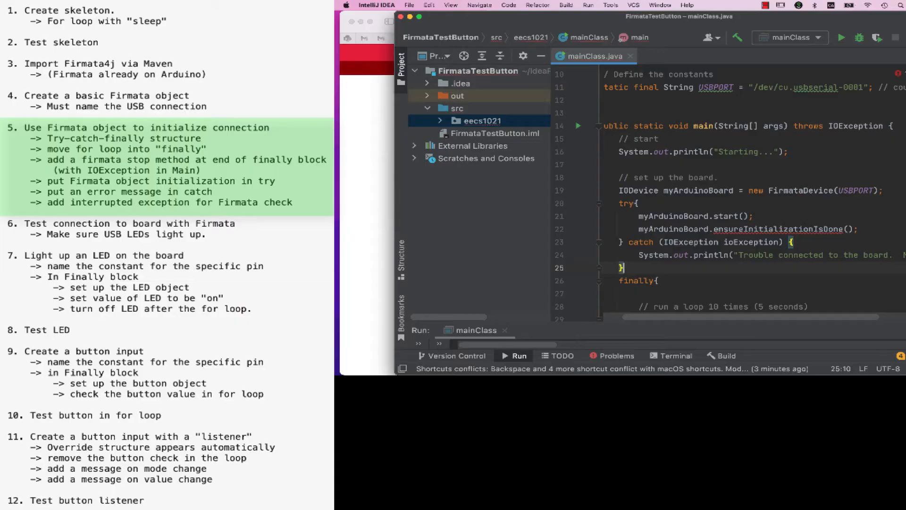
{"action": "scroll", "scroll_direction": "down", "scroll_amount": 3}
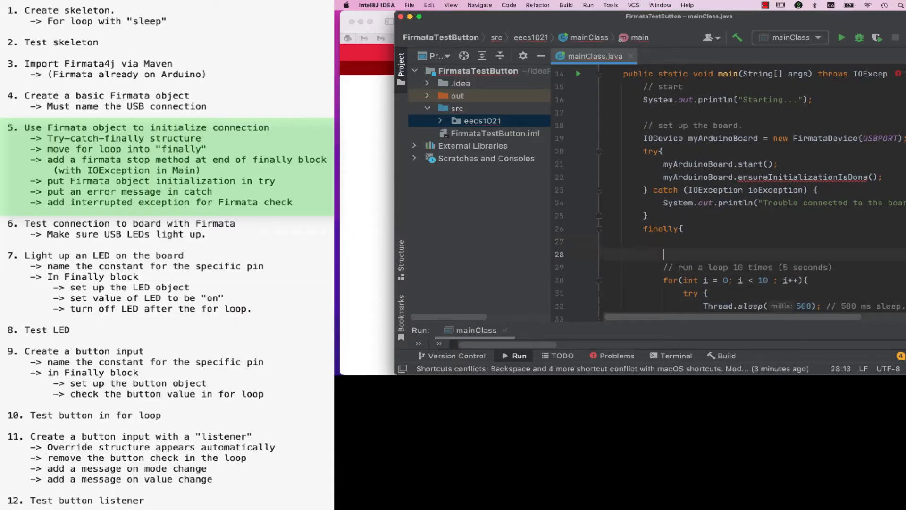
{"action": "scroll", "scroll_direction": "down", "scroll_amount": 3}
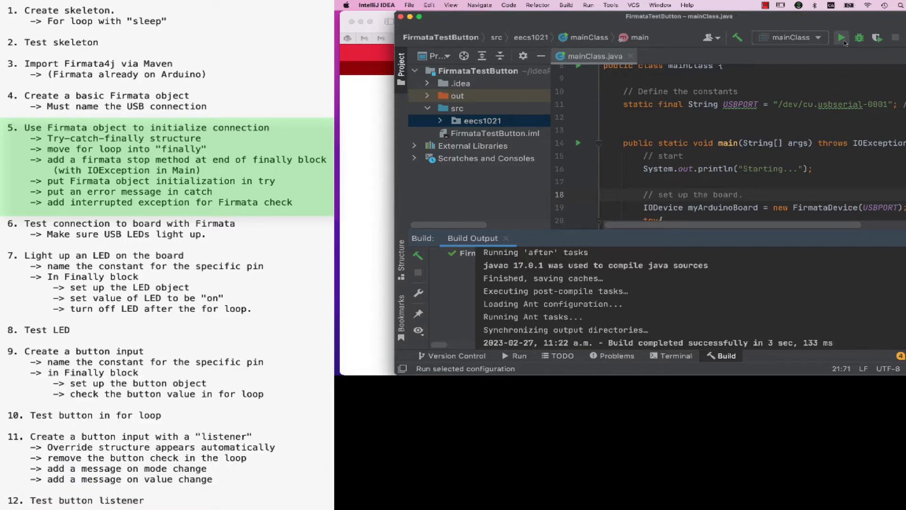
Step: Run mainClass against the board to test the Firmata connection
{"action": "left_click", "coordinate": [841, 38]}
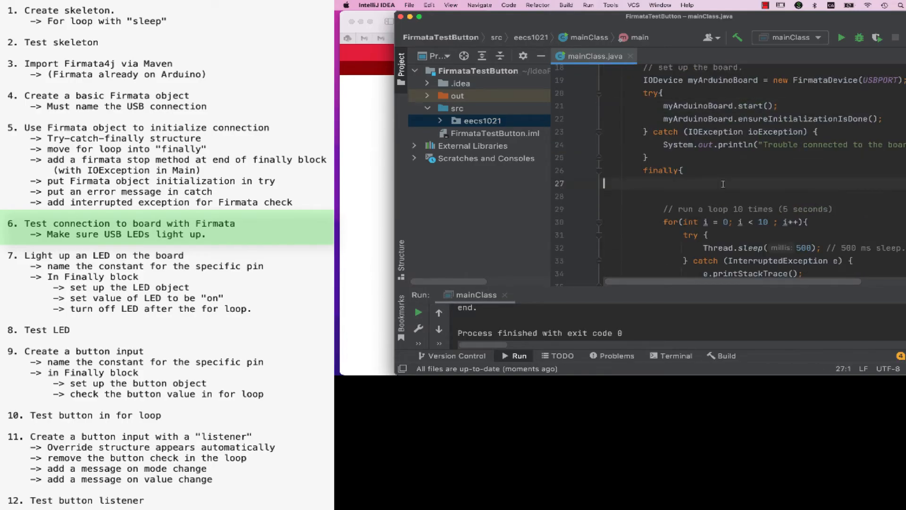
Step: Define a BIGLED constant set to 4 for the Arduino D4 pin
{"action": "type", "text": "// set up an LED"}
{"action": "type", "text": "static final"}
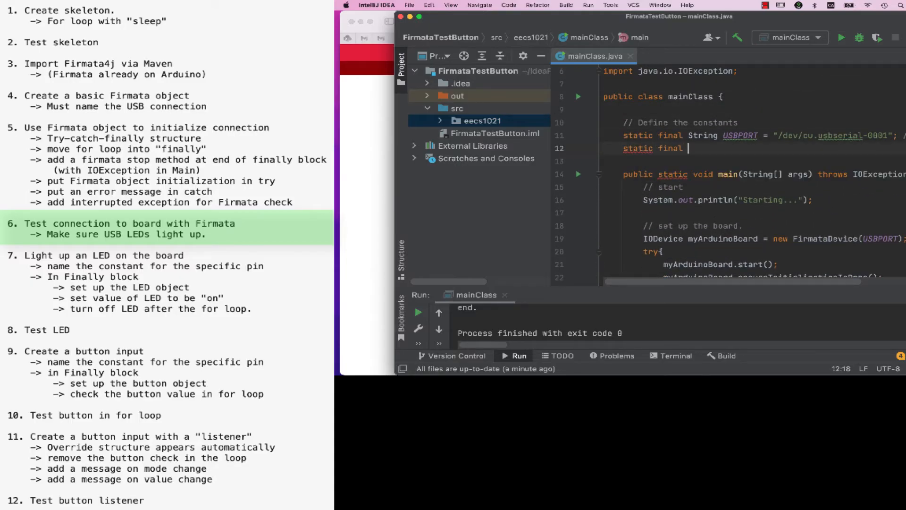
{"action": "type", "text": "int BIGLED"}
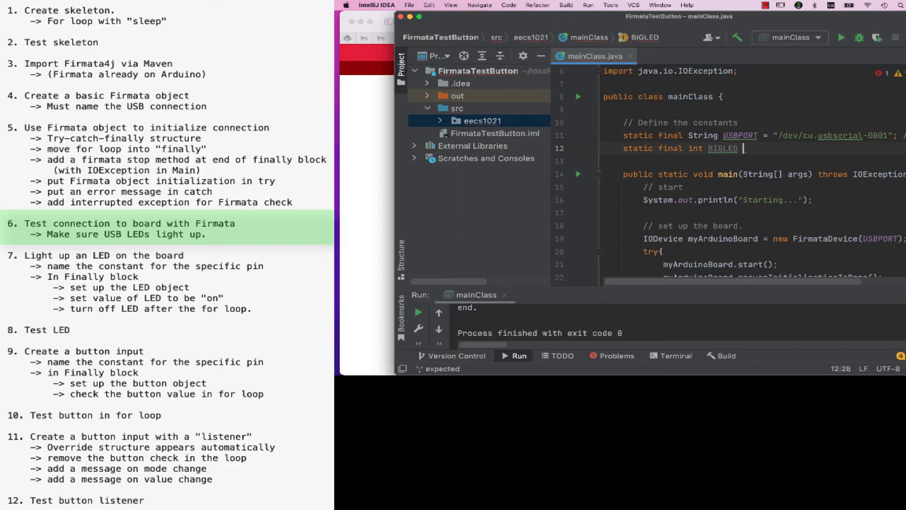
{"action": "type", "text": "= 4; // Arduino D4 pin with LED"}
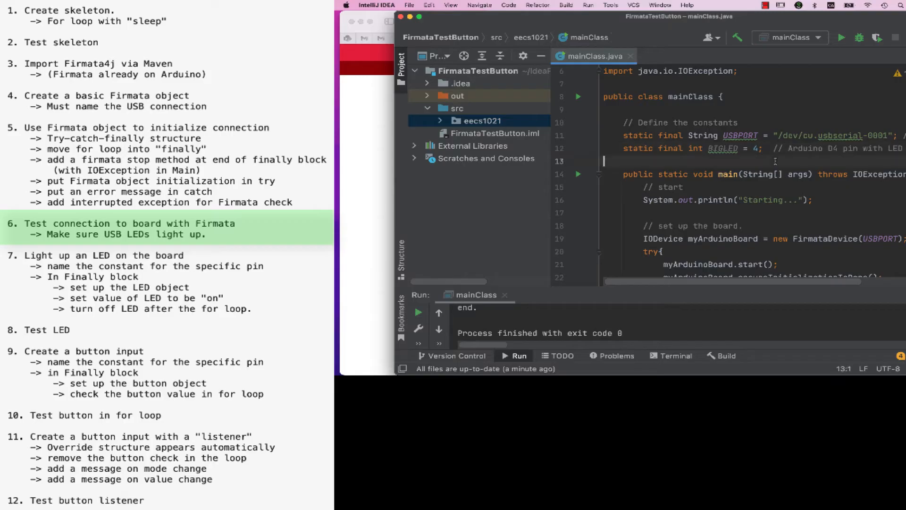
{"action": "scroll", "scroll_direction": "down", "scroll_amount": 3}
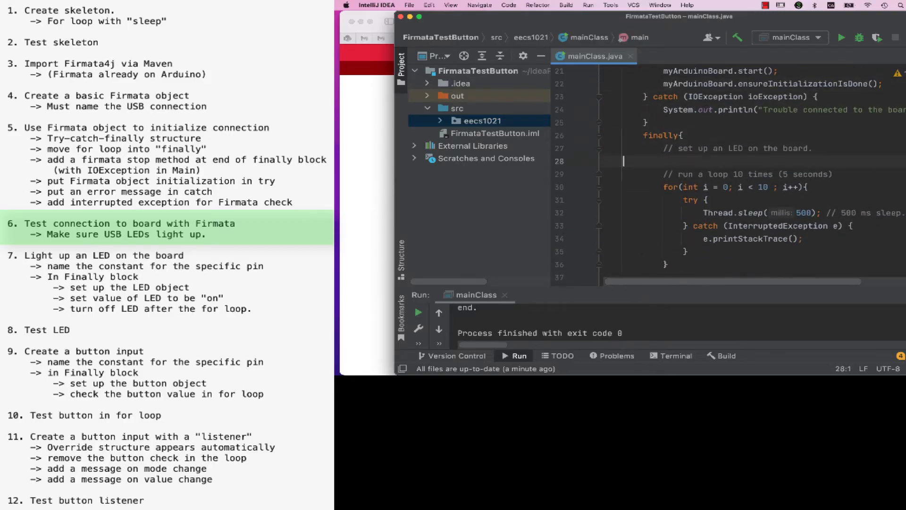
Step: Create RedLed on BIGLED as output, set to 1 before the loop and 0 after
{"action": "type", "text": "Pin"}
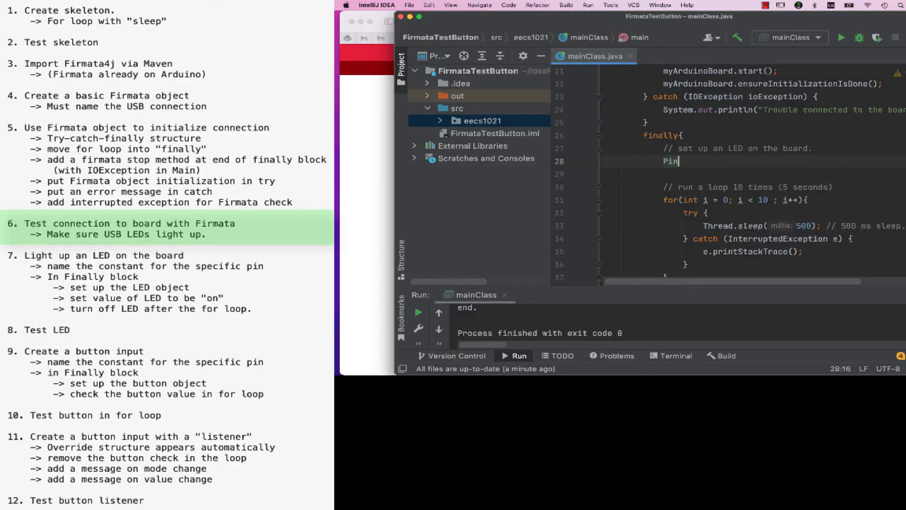
{"action": "type", "text": "RedLed"}
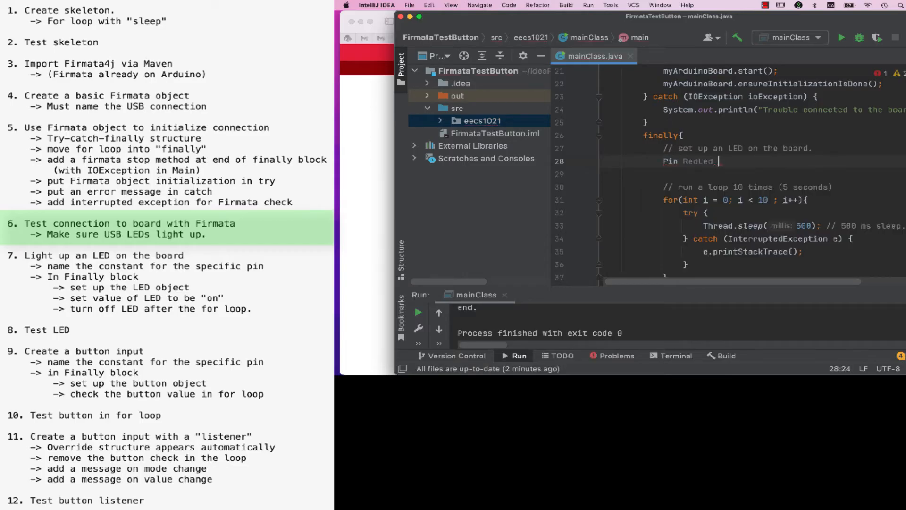
{"action": "type", "text": "= myArduinoBoard.getPin()"}
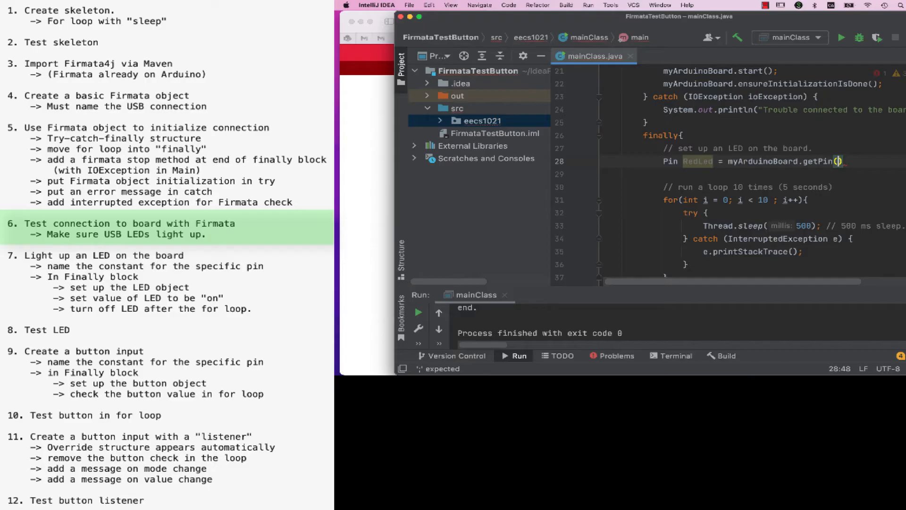
{"action": "type", "text": "BIGLED"}
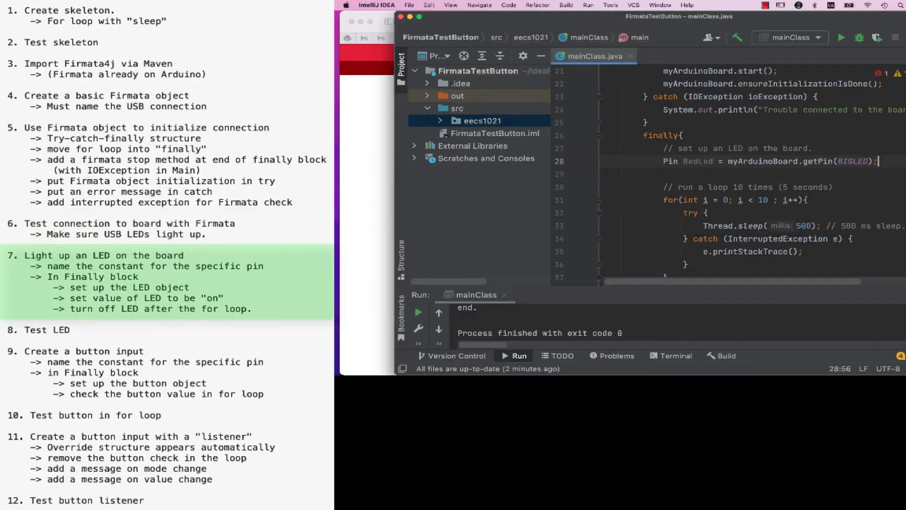
{"action": "type", "text": "RedLed.set"}
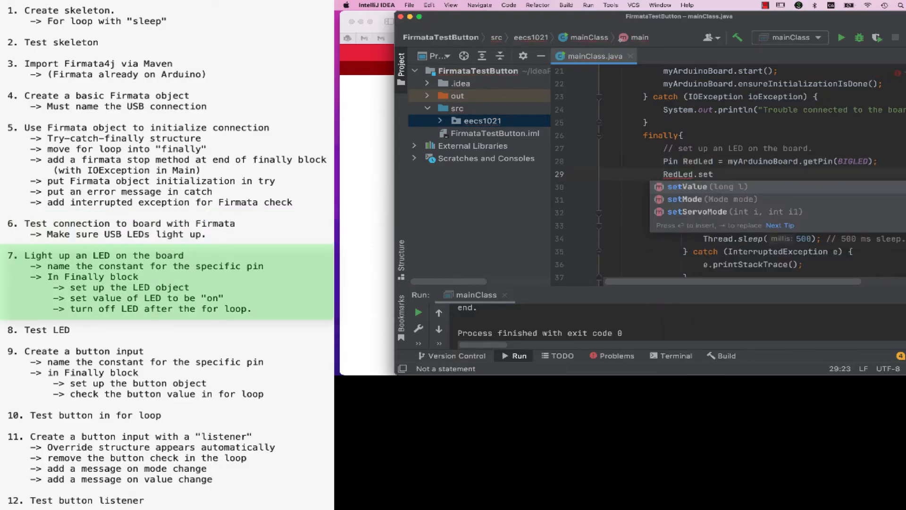
{"action": "type", "text": "setMode(Pin.Mode.OUTPUT);"}
{"action": "left_click", "coordinate": [782, 187]}
{"action": "type", "text": "// turn on the LED"}
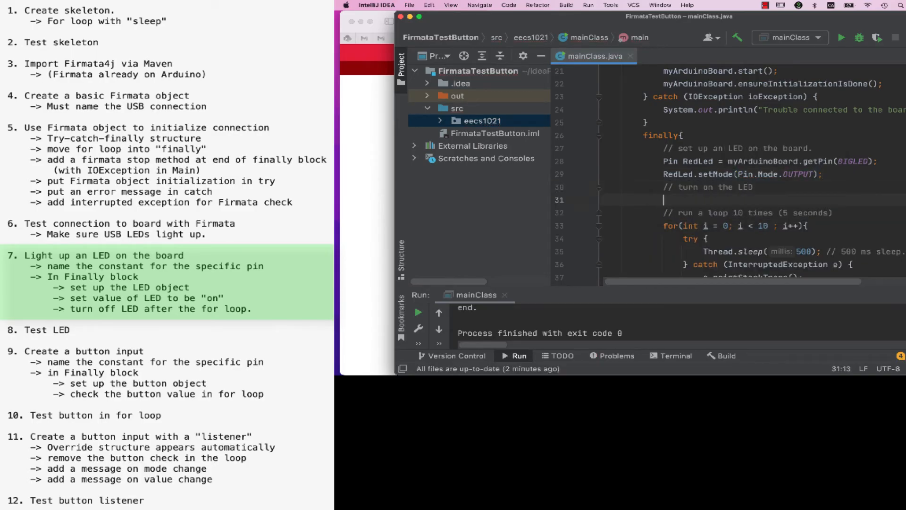
{"action": "type", "text": "RedLed.setValue()"}
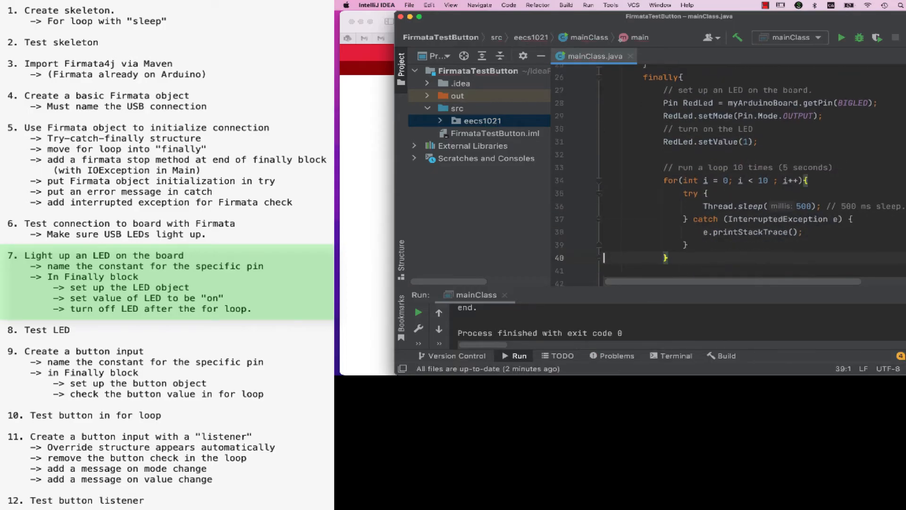
{"action": "type", "text": "// turn off the LED"}
{"action": "type", "text": "RedLe"}
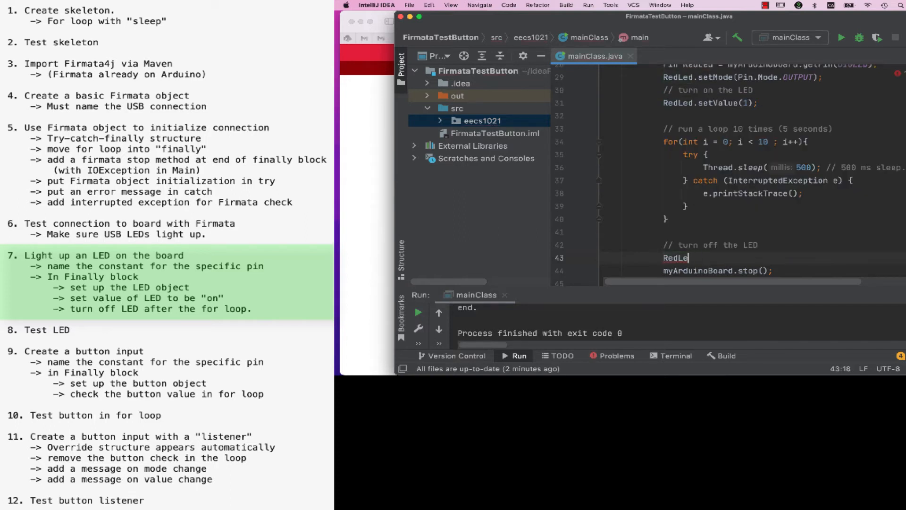
{"action": "type", "text": ".setValue(0);"}
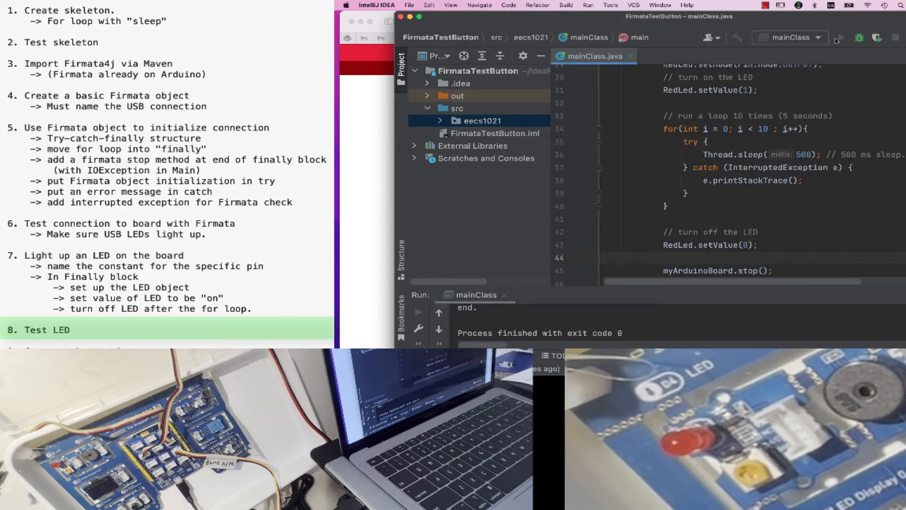
Step: Run the LED program and watch the board's red LED light
{"action": "left_click", "coordinate": [837, 38]}
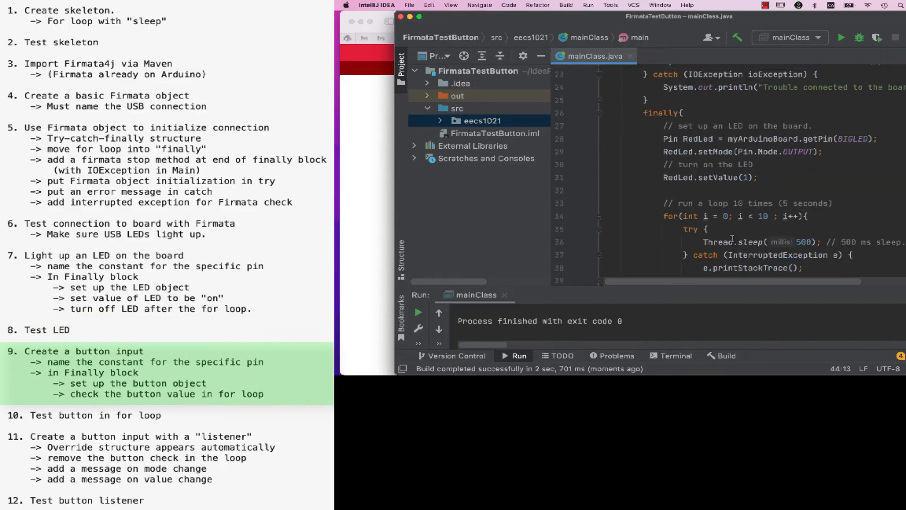
Step: Add a create-button comment, get theButton from the BUTTON pin, and set its Pin.Mode
{"action": "type", "text": "// create button object"}
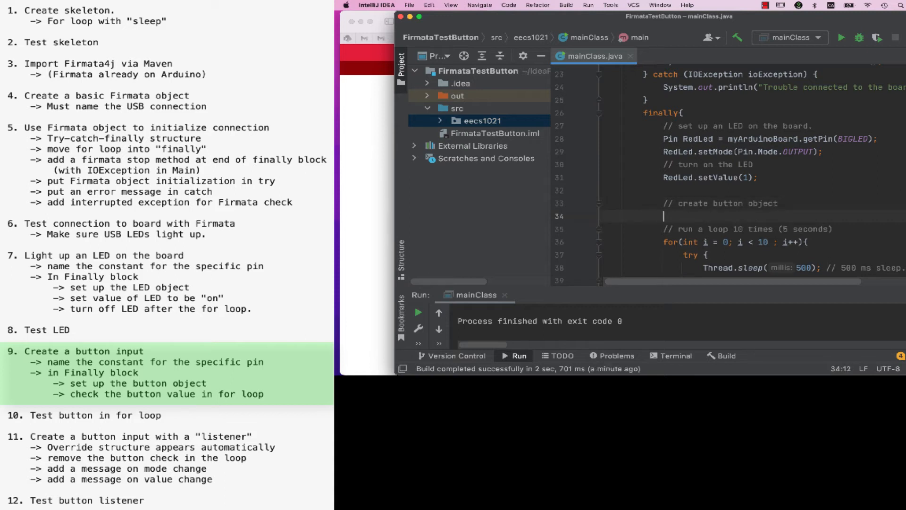
{"action": "type", "text": "Pin theButton"}
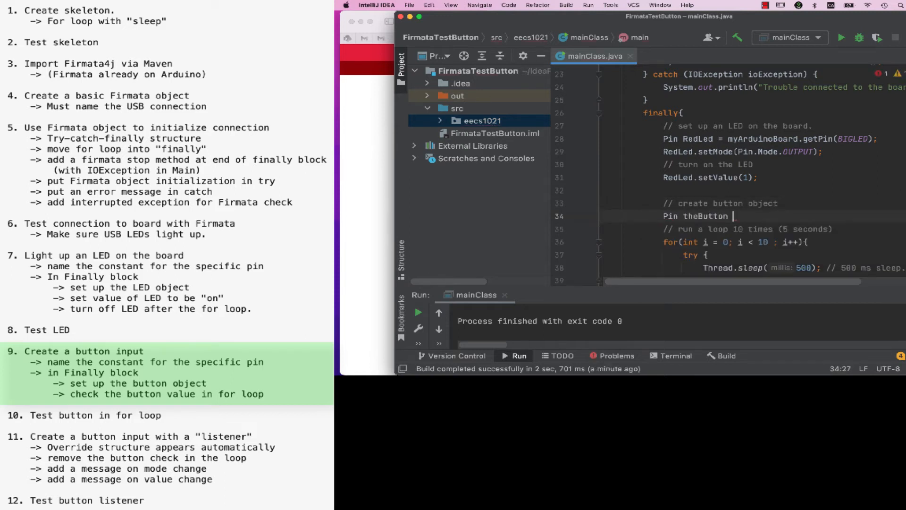
{"action": "type", "text": "= myArduinoBoard.getPin()"}
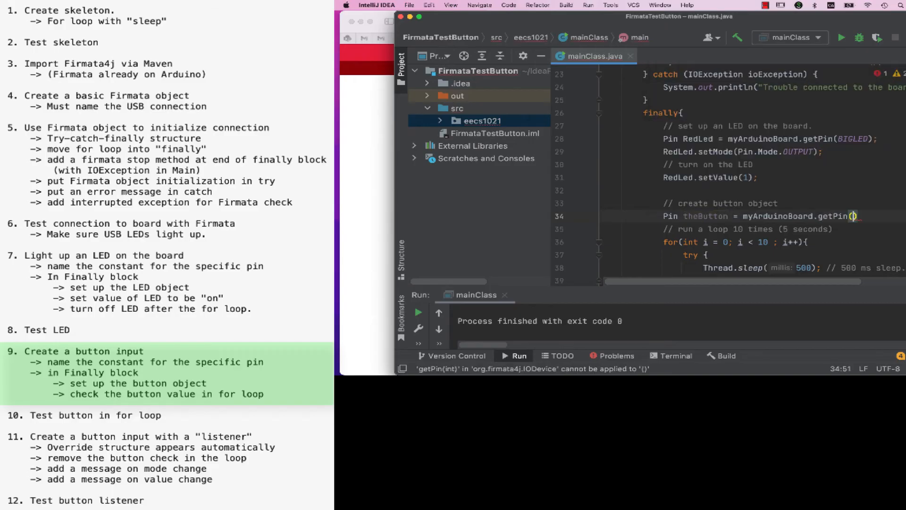
{"action": "type", "text": "BUTTON"}
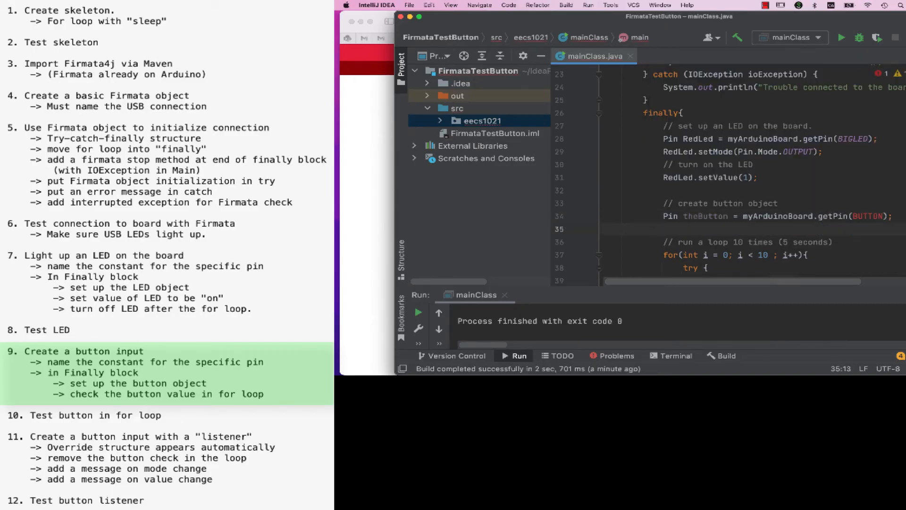
{"action": "type", "text": "theButton.setMode();"}
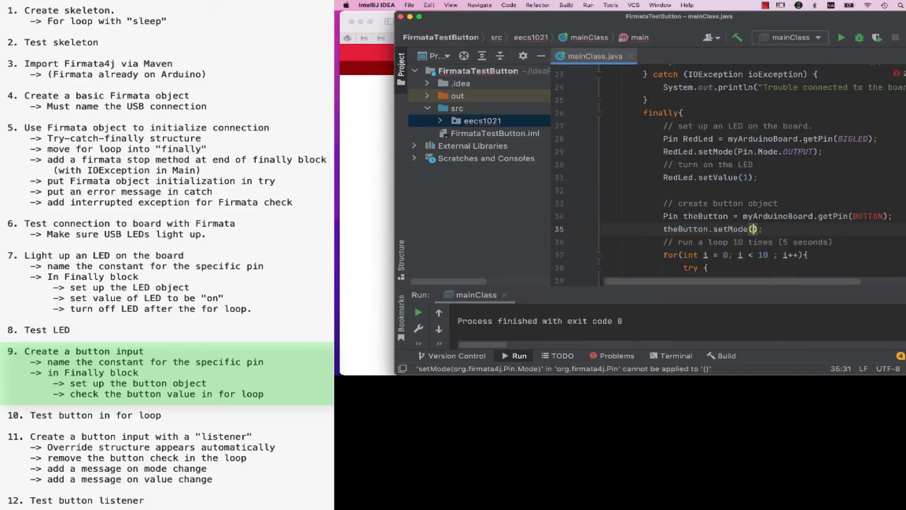
{"action": "type", "text": "Pin.Mode"}
{"action": "type", "text": "static final int"}
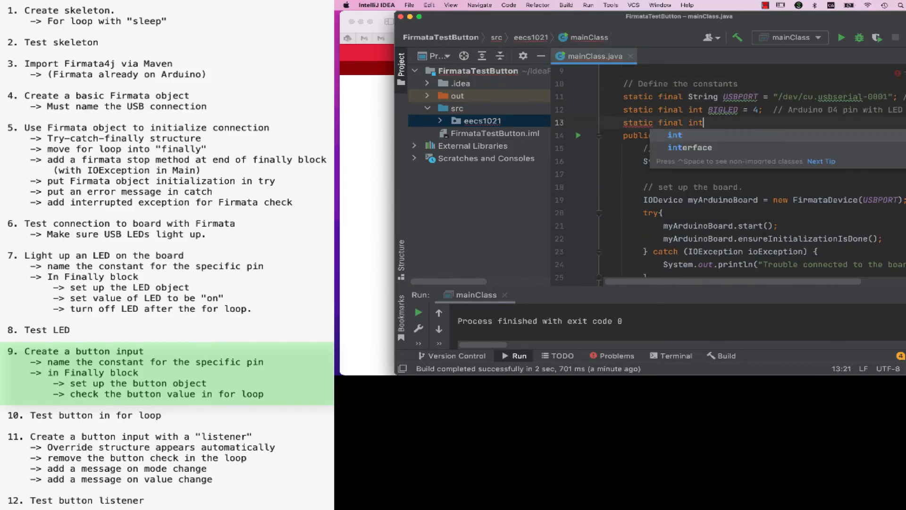
Step: Set the BUTTON constant to 6, commented as the Arduino D6 pin
{"action": "type", "text": "BUTTON = 6;"}
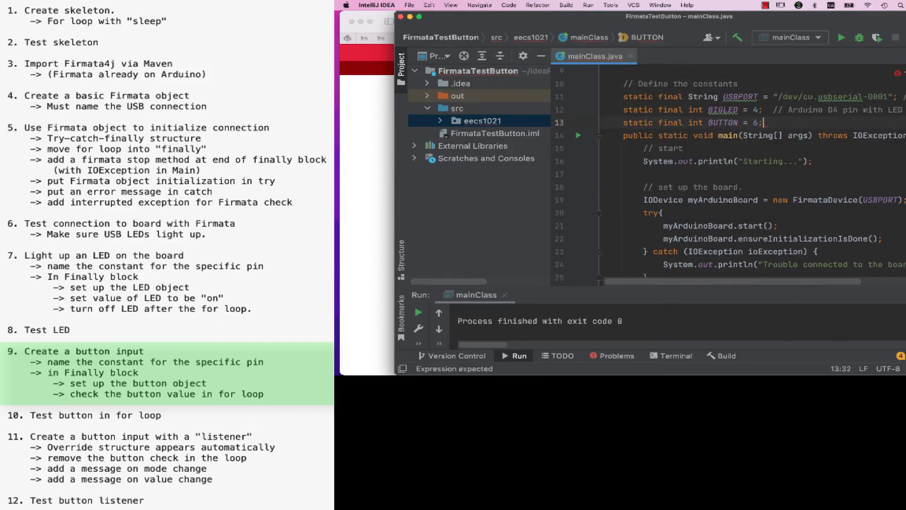
{"action": "type", "text": "// Arduino D6 pin with butt"}
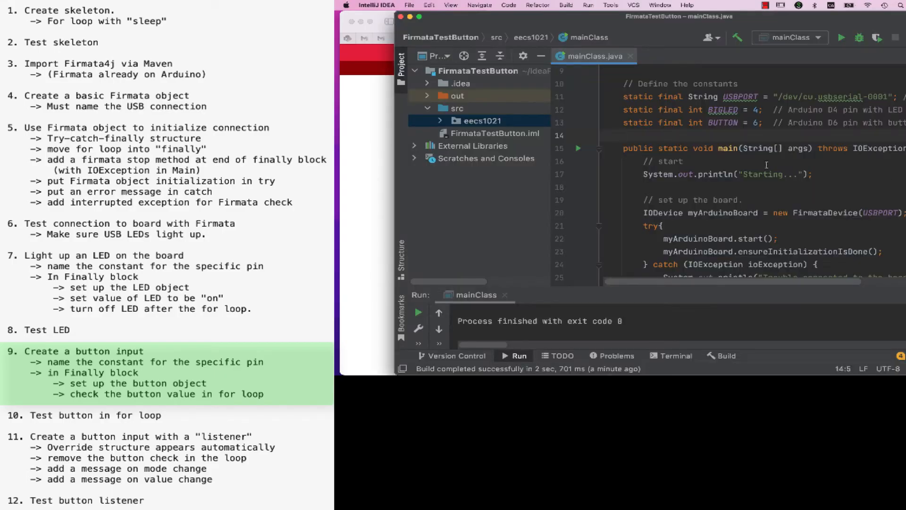
{"action": "scroll", "scroll_direction": "down", "scroll_amount": 3}
{"action": "type", "text": "System.out.println(\"Button value: \" + );"}
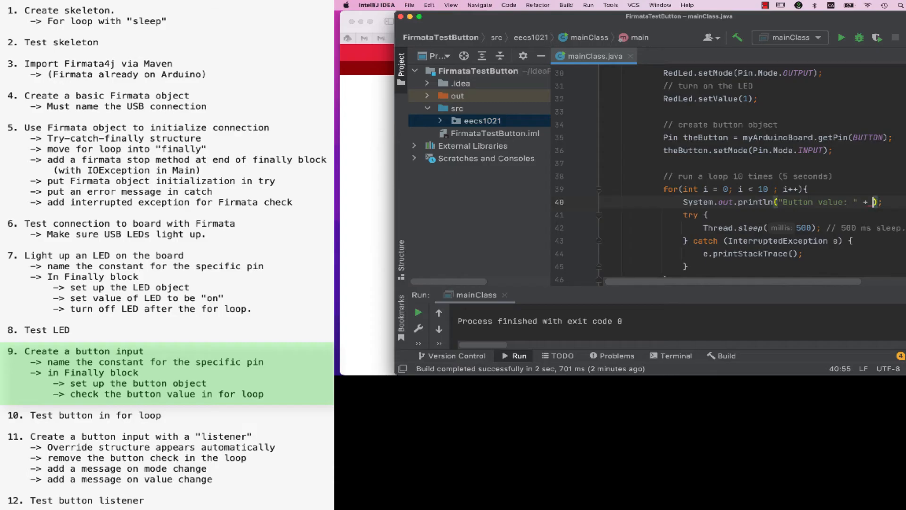
Step: Print "Button value: " plus theButton.getValue() inside the for loop
{"action": "type", "text": "theButton.getVal"}
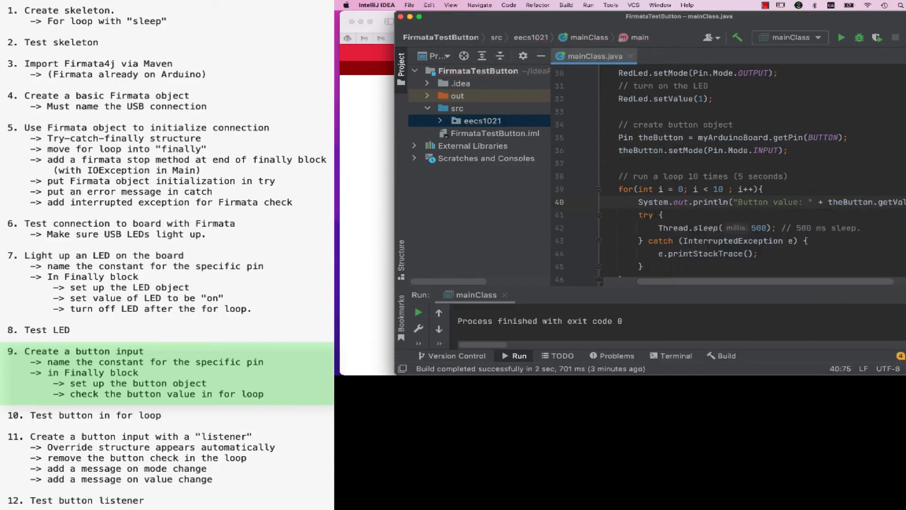
{"action": "left_click", "coordinate": [93, 414]}
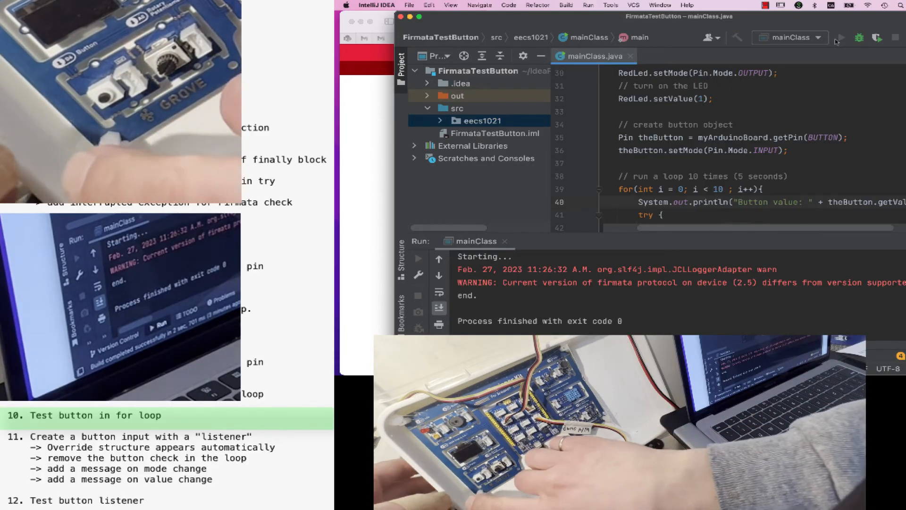
Step: Run the program and press the board's button to print Button value readings
{"action": "left_click", "coordinate": [840, 38]}
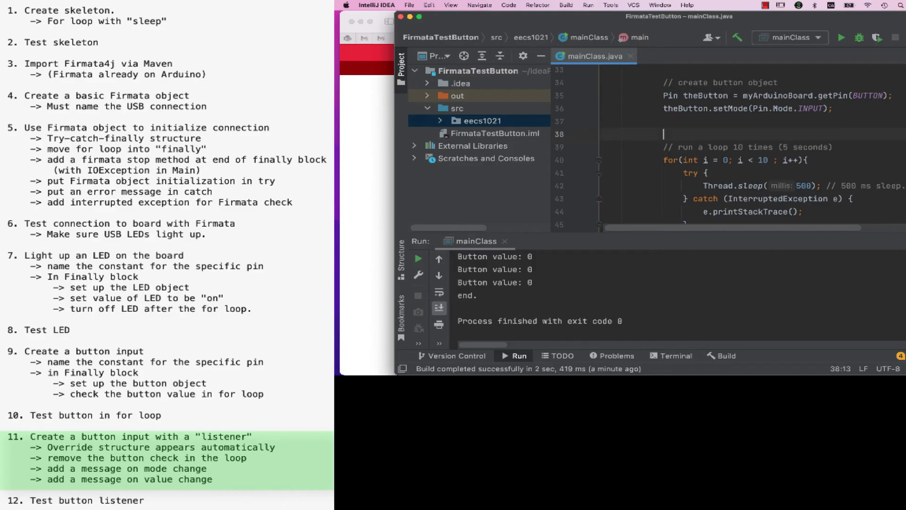
Step: Add the comment // attach a "listener" to the button, then theButton.addEventListener(new PinEventListener)
{"action": "type", "text": "// attach a \""}
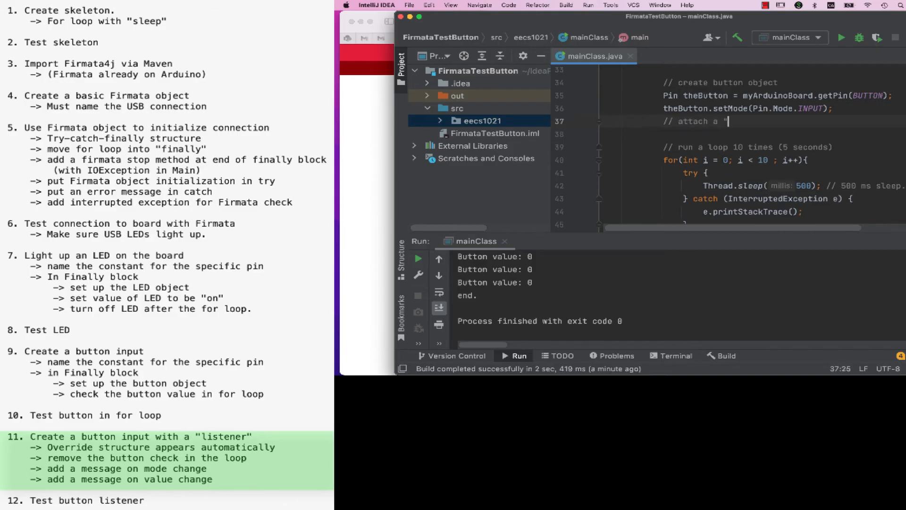
{"action": "type", "text": "listener\" to the button."}
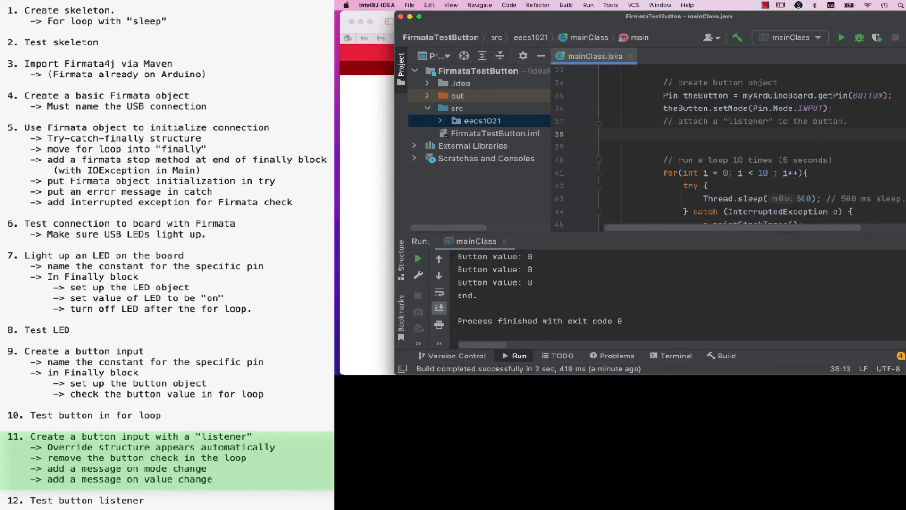
{"action": "type", "text": "theButton"}
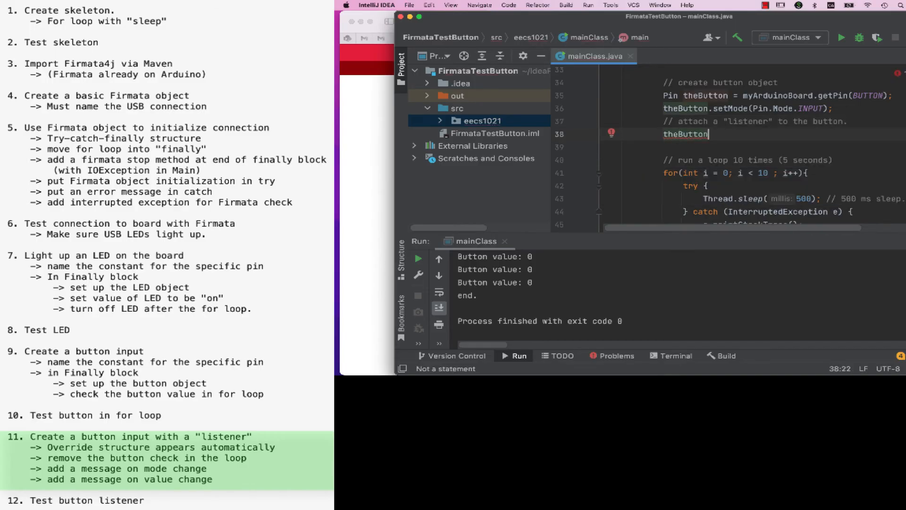
{"action": "type", "text": ".addEventListener();"}
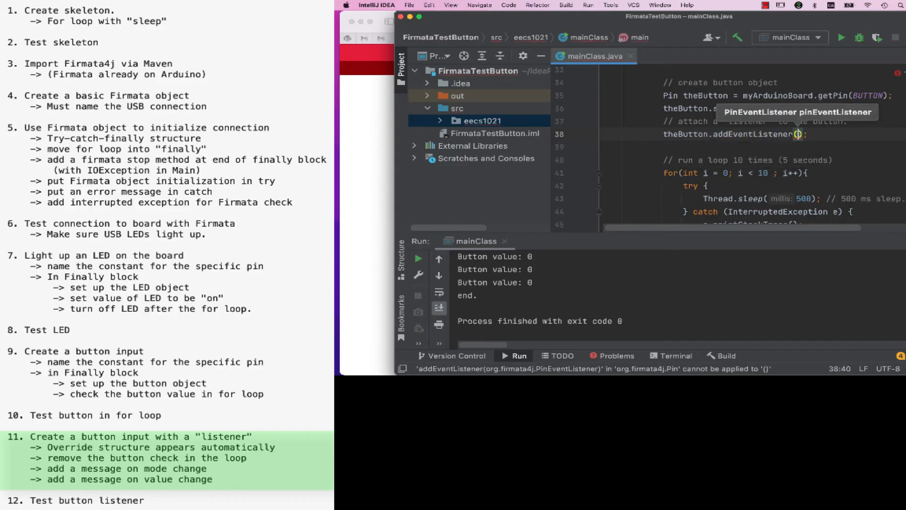
{"action": "type", "text": "new PinEventListener("}
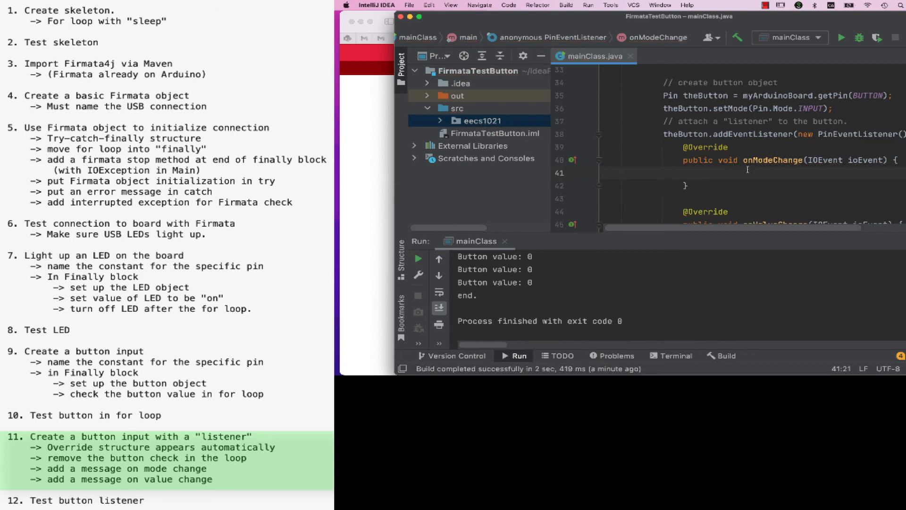
Step: Print "Mode changed on " in onModeChange and "Button value: " with theButton's value in onValueChange
{"action": "type", "text": "sout"}
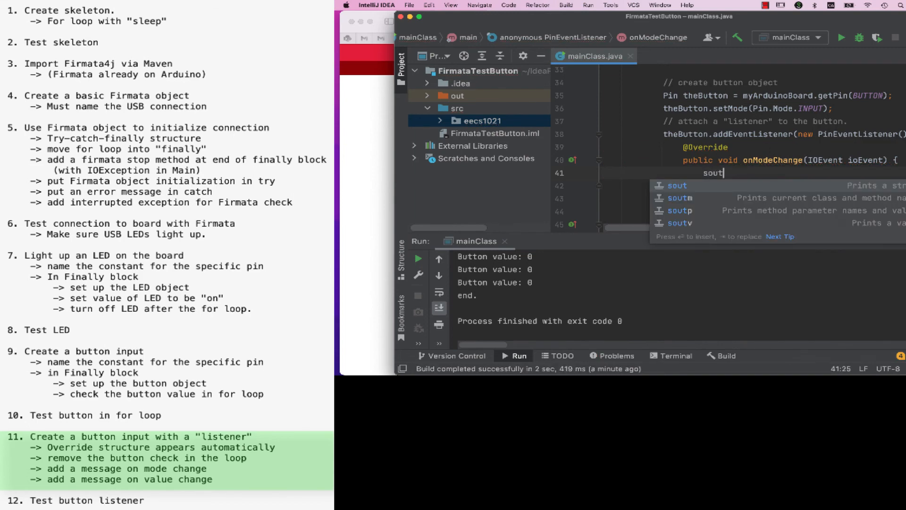
{"action": "type", "text": "System.out.println(\"Mode changed on \");"}
{"action": "type", "text": "System.out.println();"}
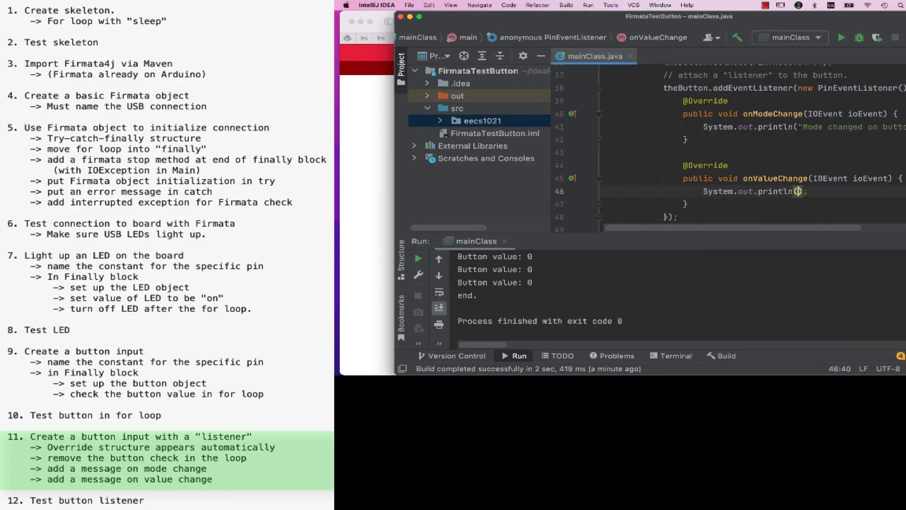
{"action": "type", "text": "Button value: \""}
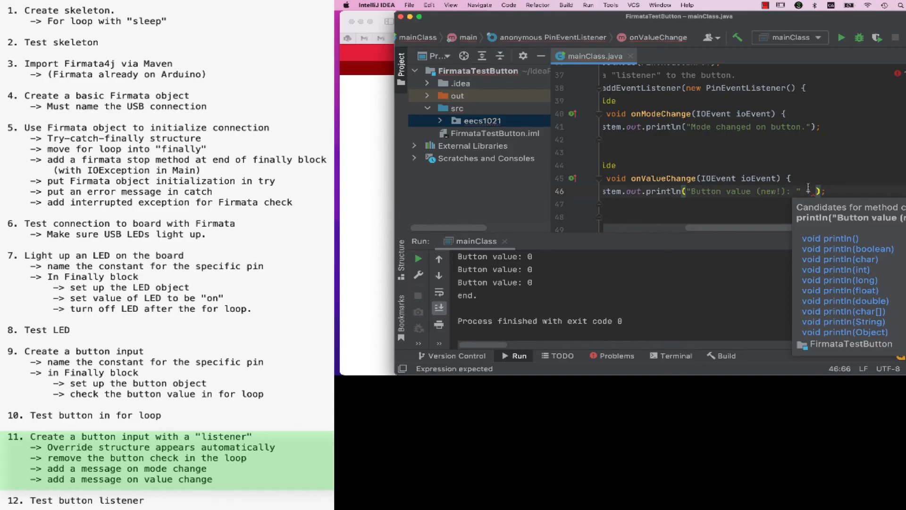
{"action": "type", "text": "theB"}
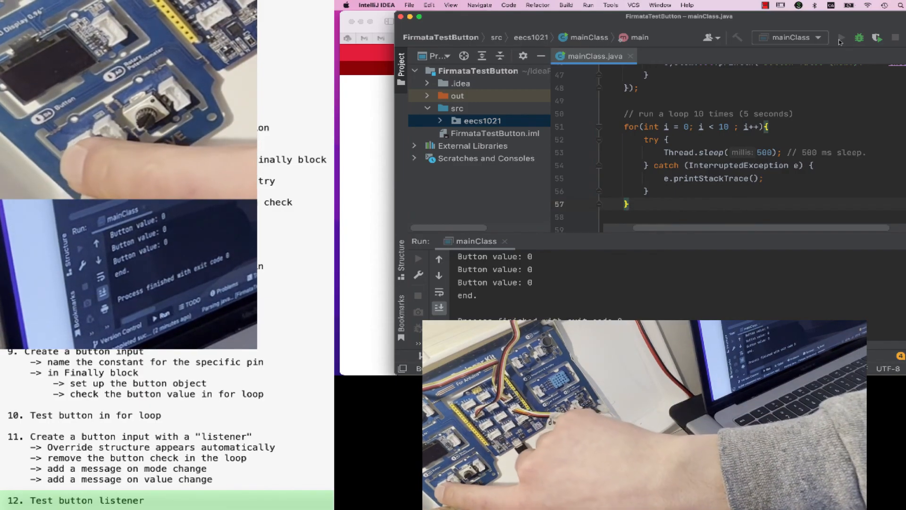
Step: Run the listener program again on the board and test the button
{"action": "left_click", "coordinate": [841, 36]}
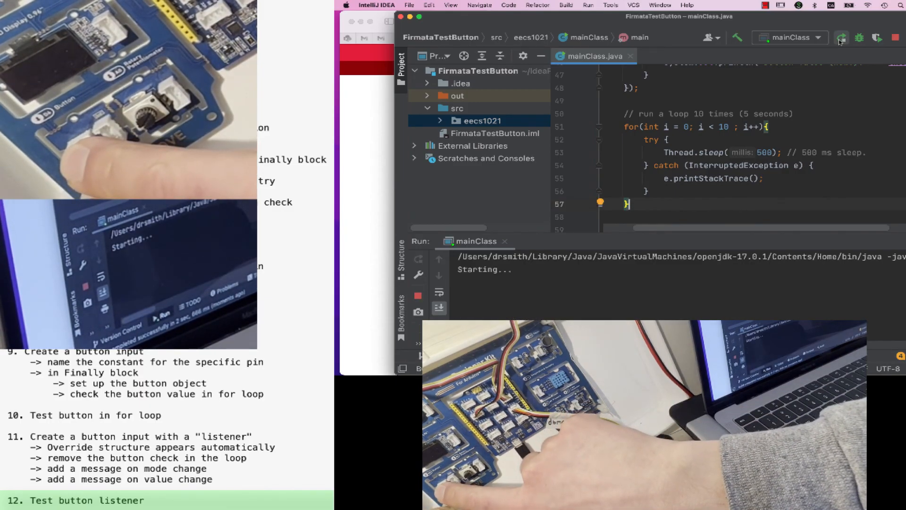